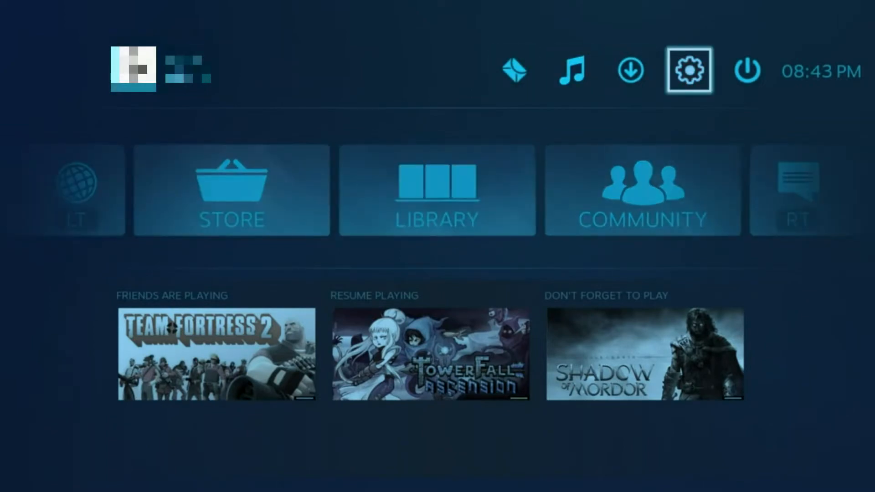
Show the full grid of installed applications from the GNOME Activities overview.
{"action": "left_click", "coordinate": [689, 69]}
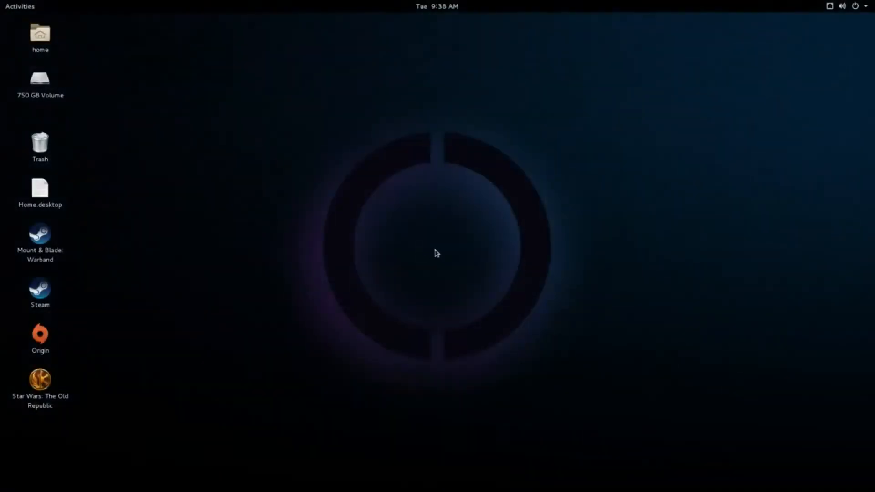
{"action": "mouse_move", "coordinate": [456, 226]}
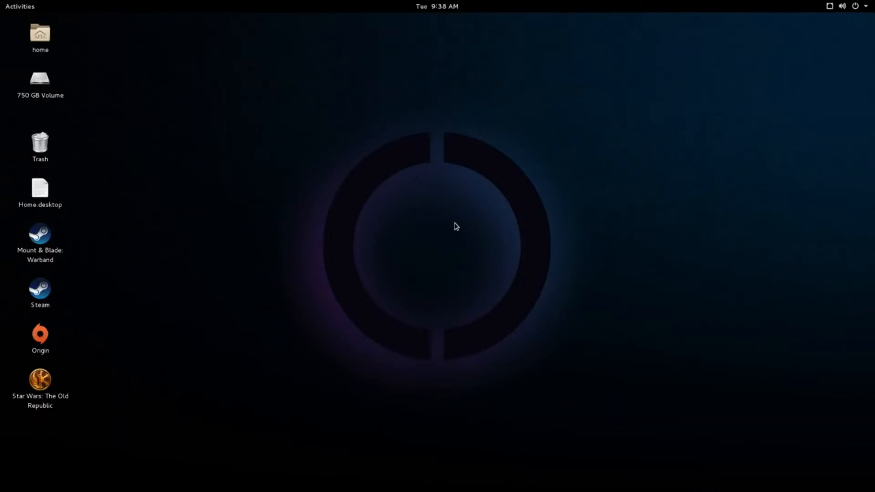
{"action": "left_click", "coordinate": [20, 6]}
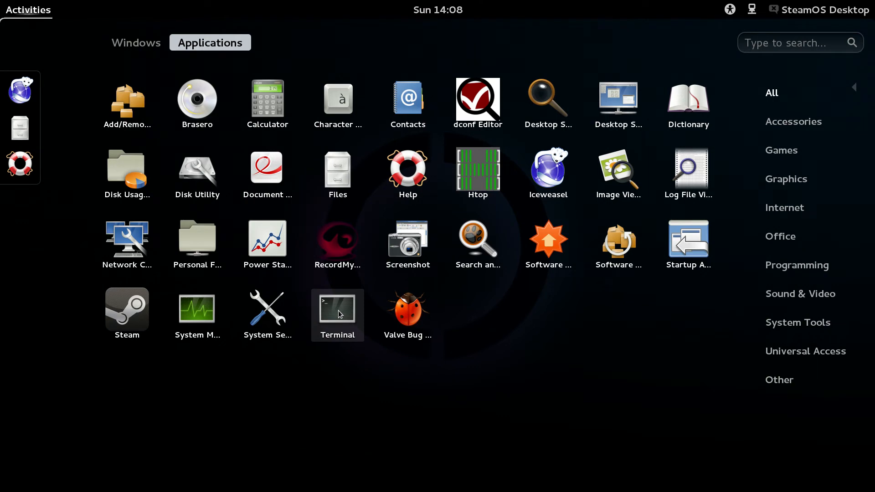
{"action": "left_click", "coordinate": [126, 306]}
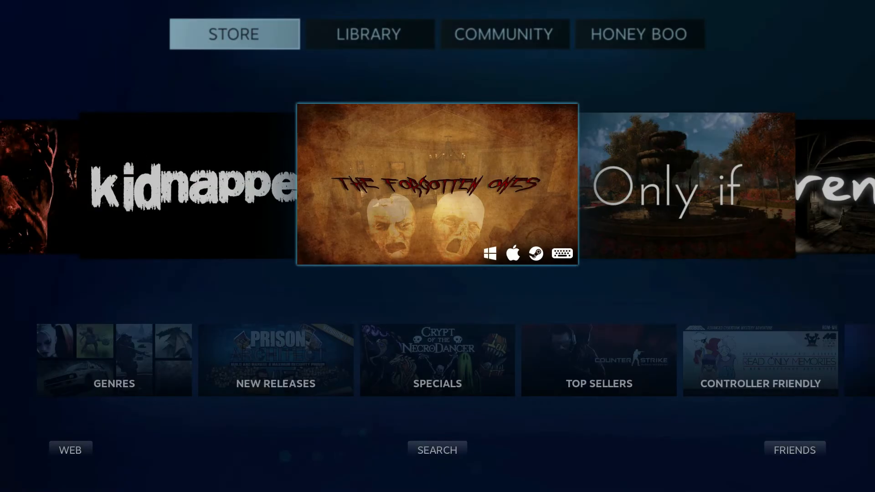